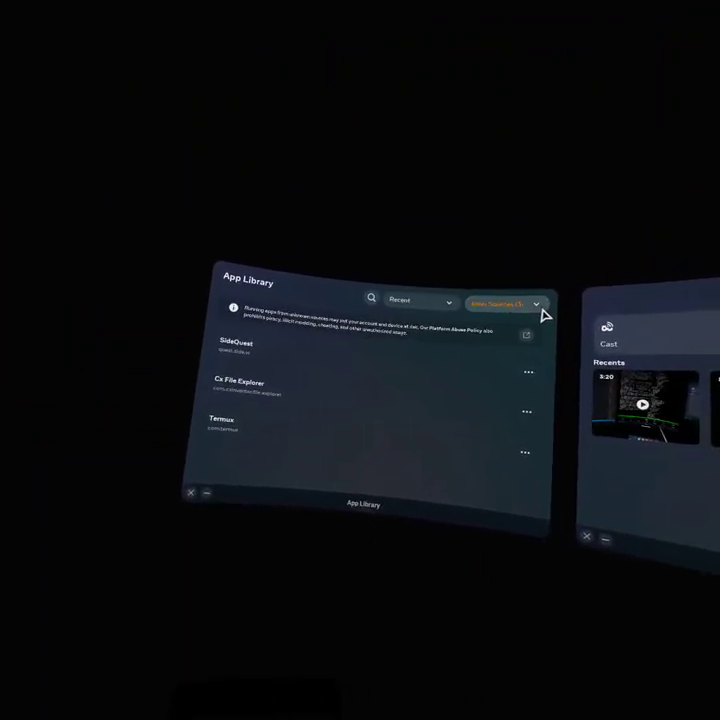
Launch Termux from the Unknown Sources apps in App Library
click(507, 301)
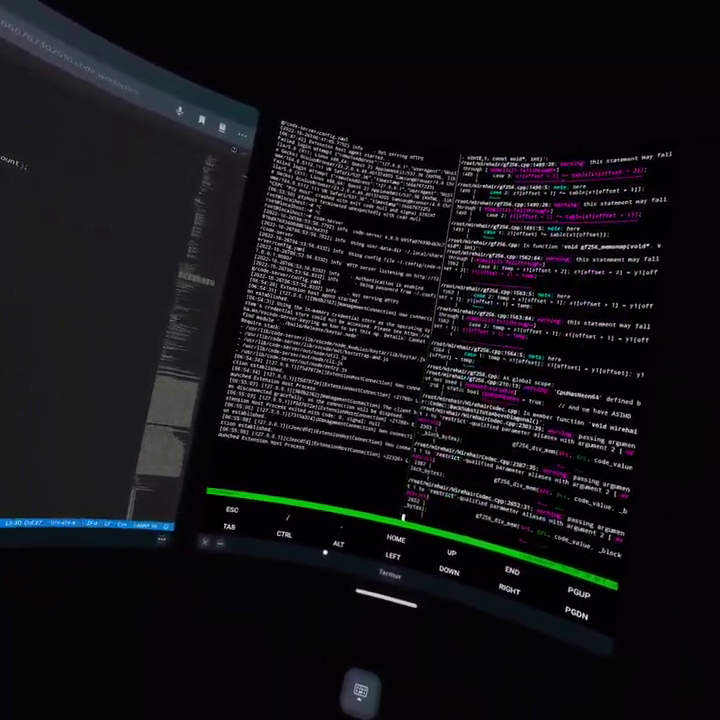
Scroll the Termux compiler output to view the new fall-through warnings
scroll(down, 3)
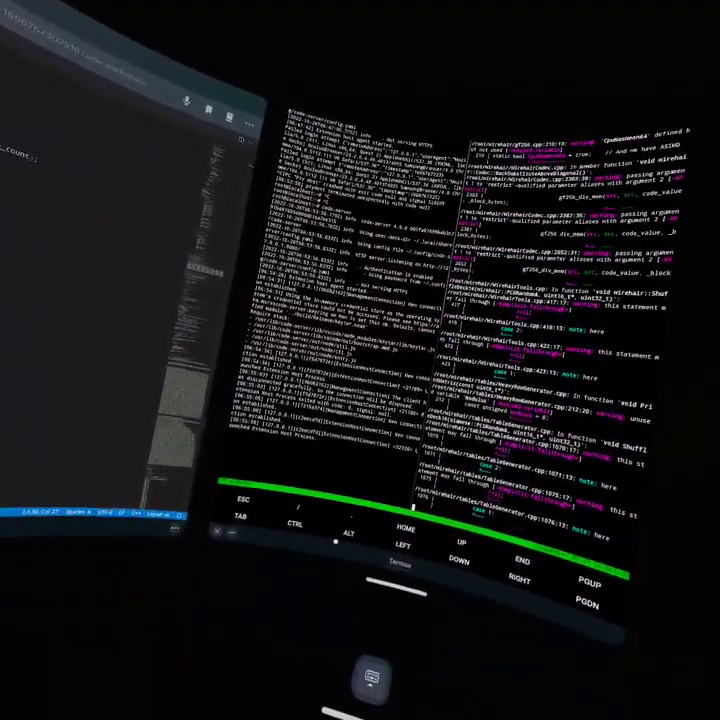